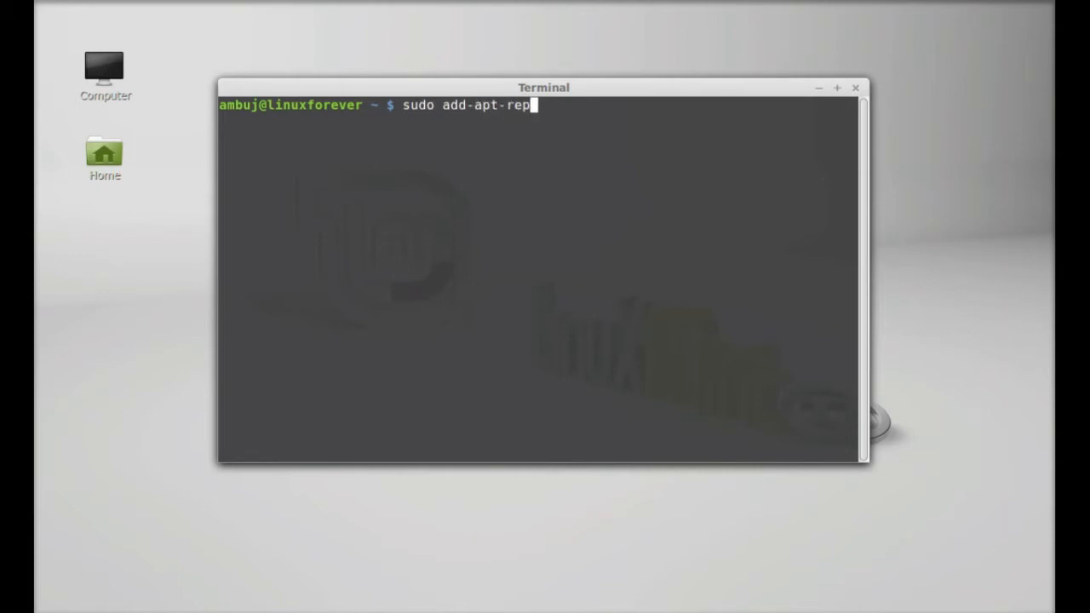
- Run sudo add-apt-repository ppa:paolorotolo/copy and confirm with the password
text(ository pp)
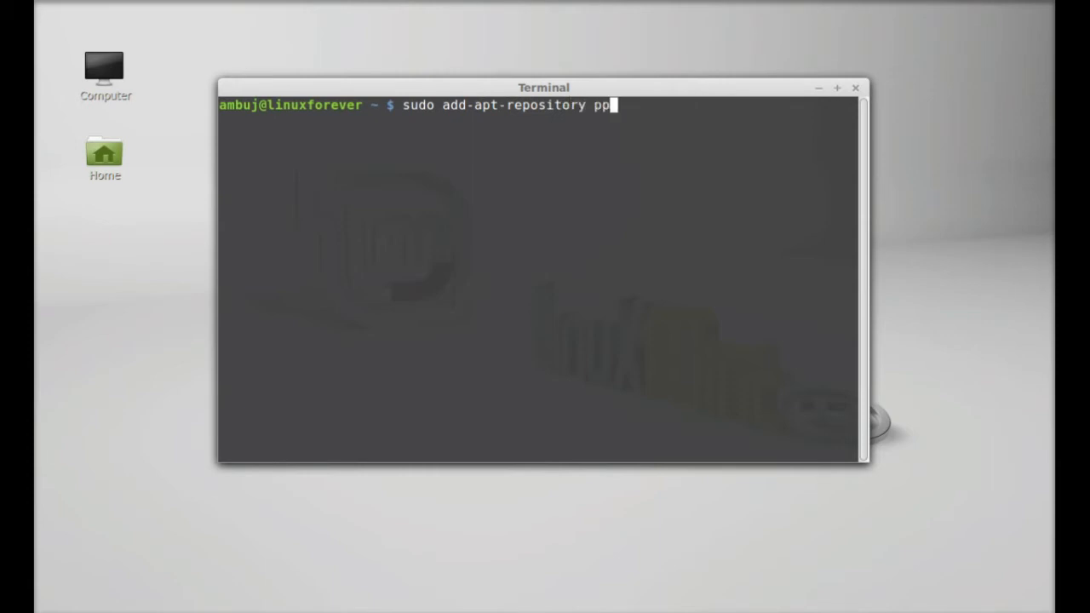
text(a:)
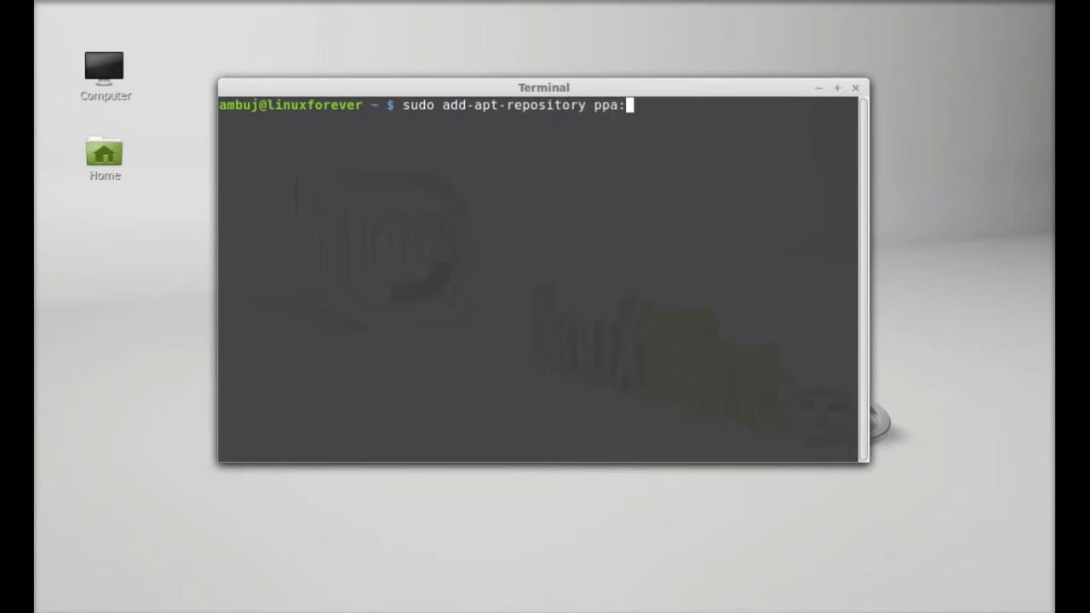
text(pa)
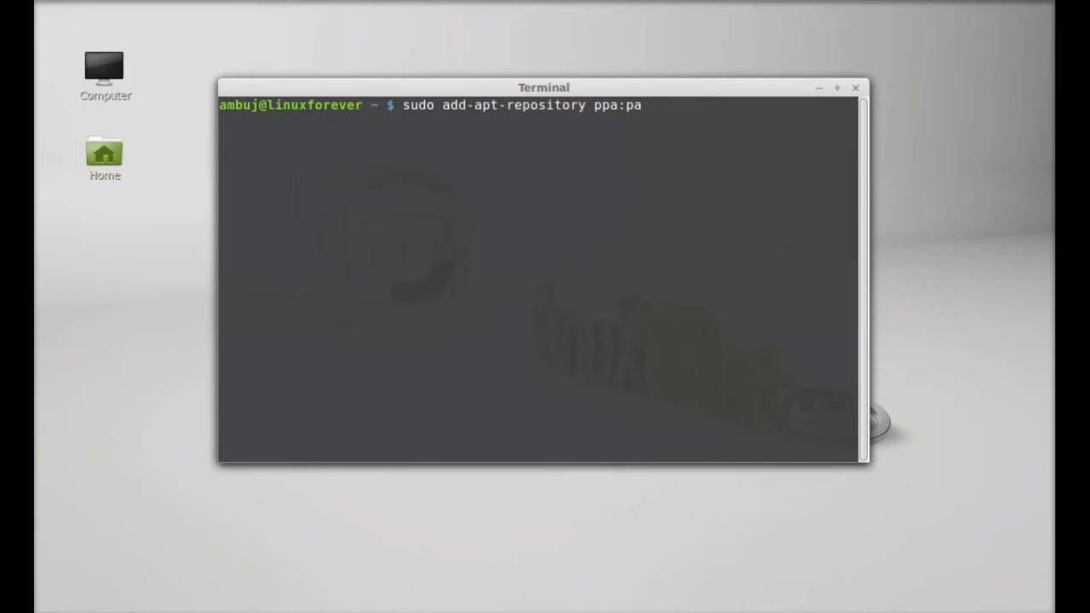
text(olo)
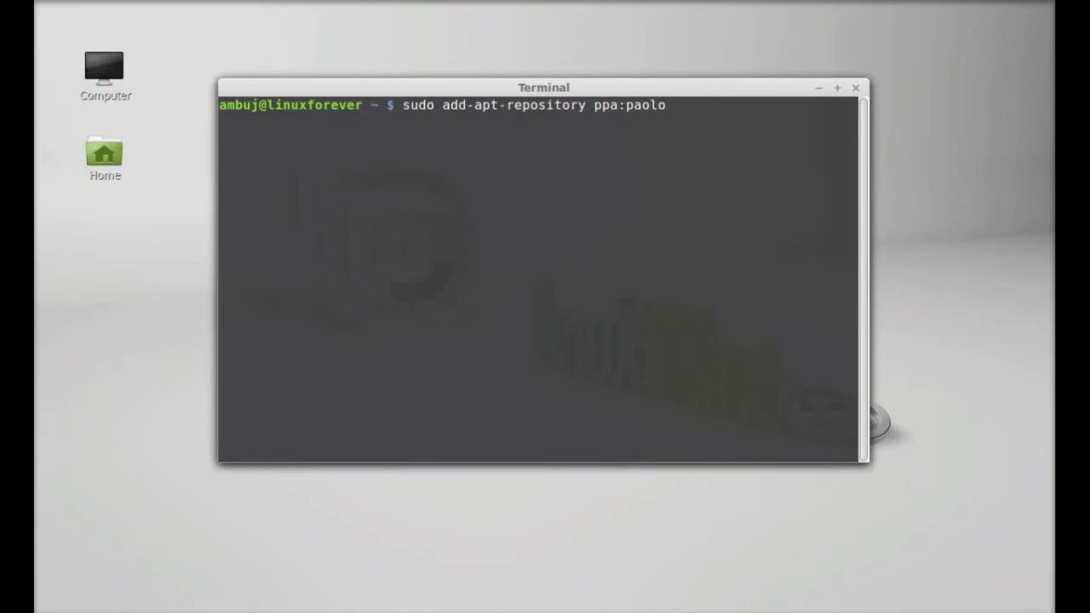
text(ro)
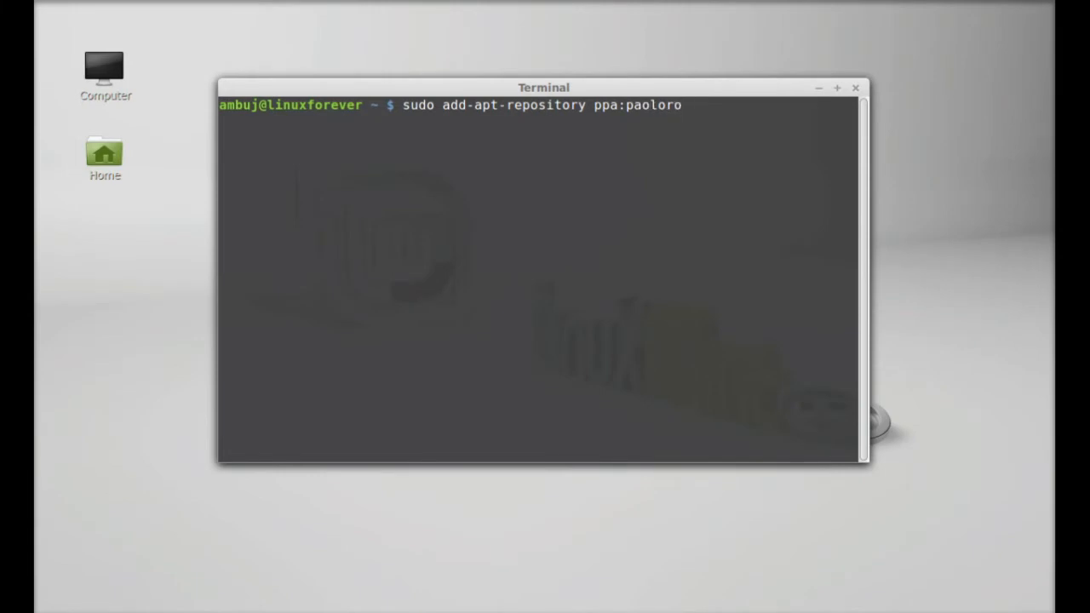
text(tolo)
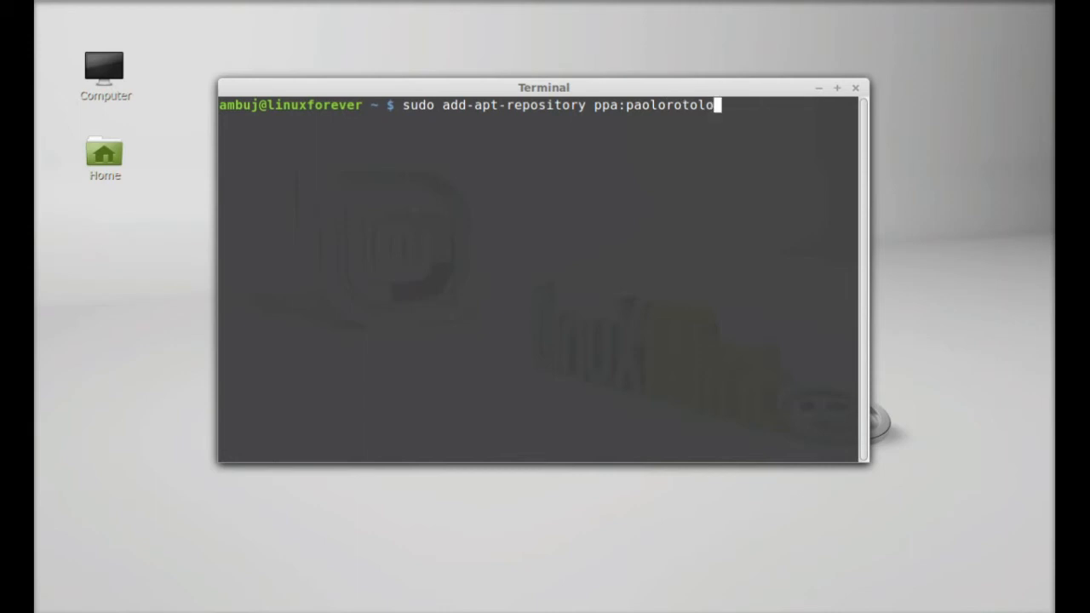
text(/copy)
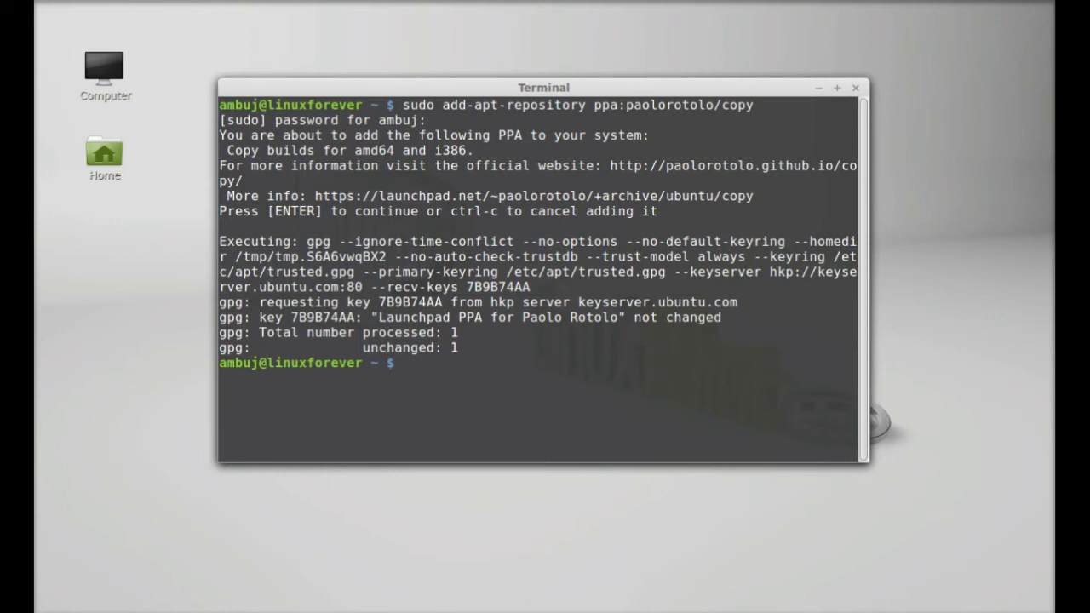
- Run sudo apt-get update to refresh the package lists
text(su)
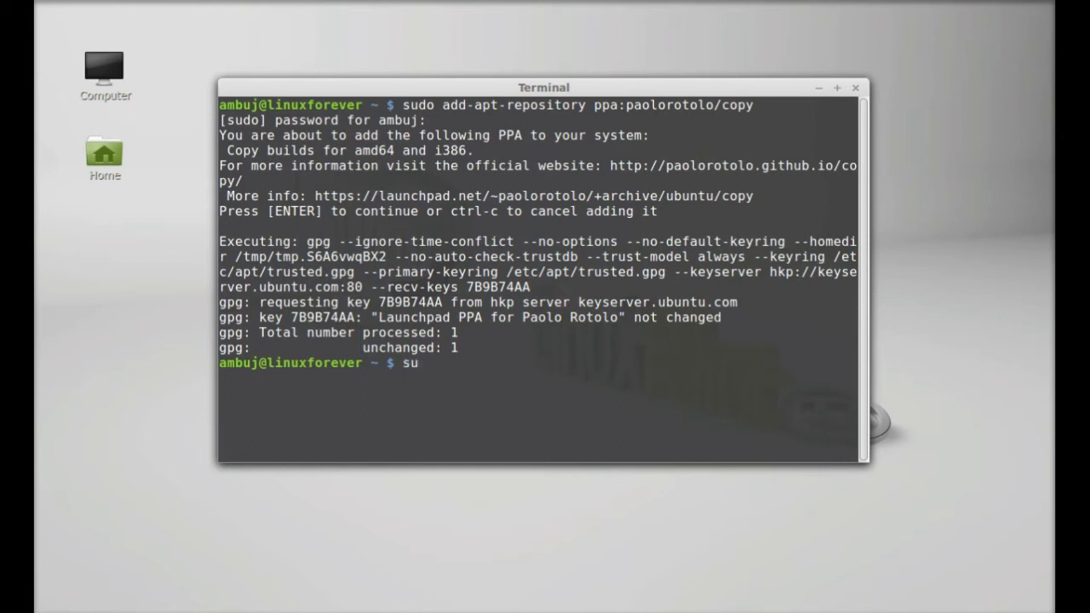
text(sudo apt)
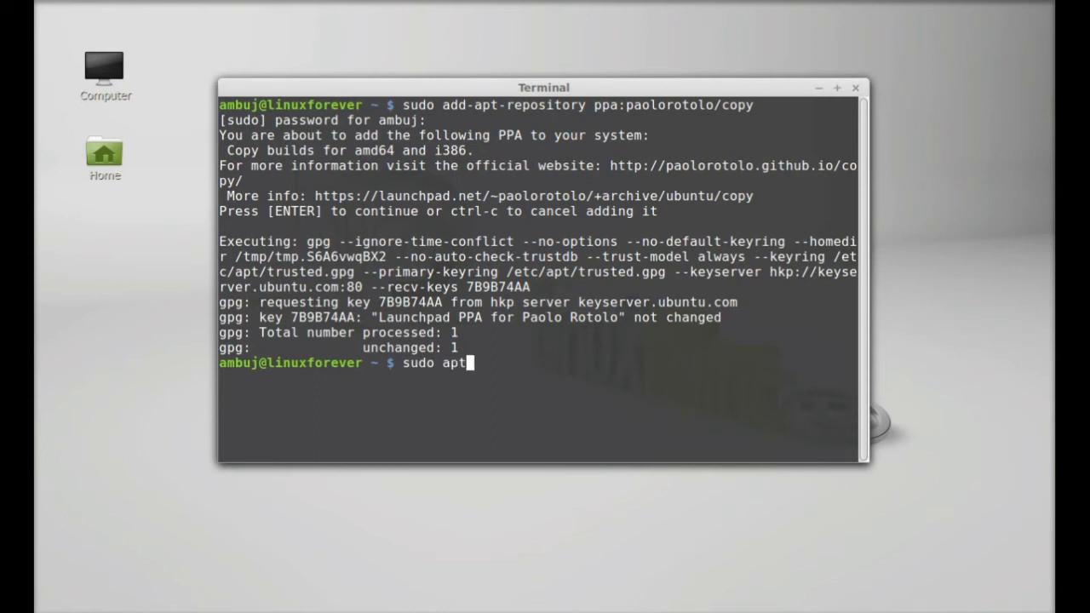
text(-get upda)
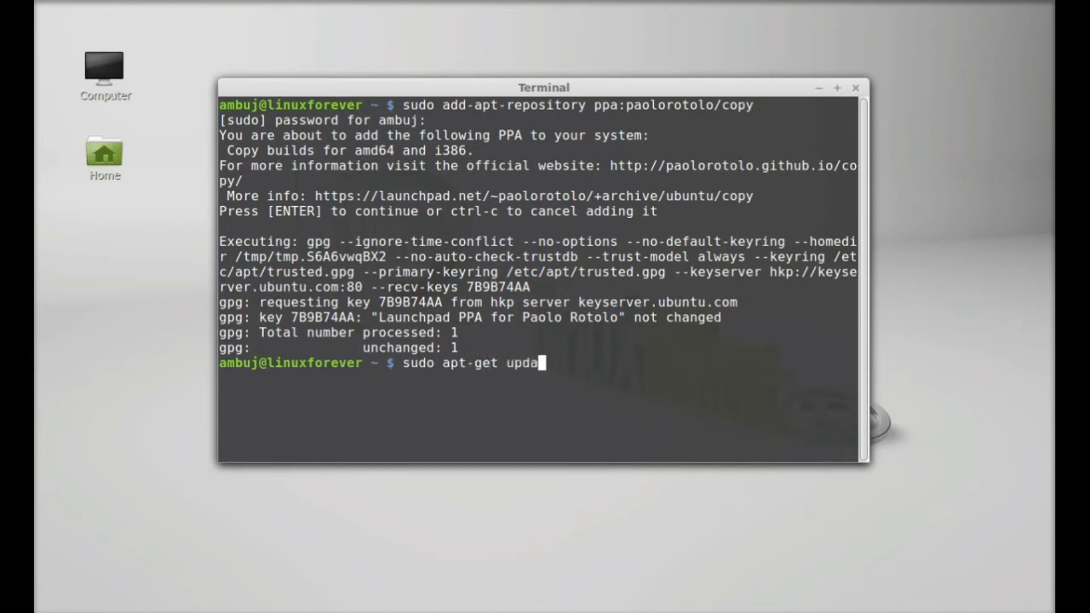
key(Return)
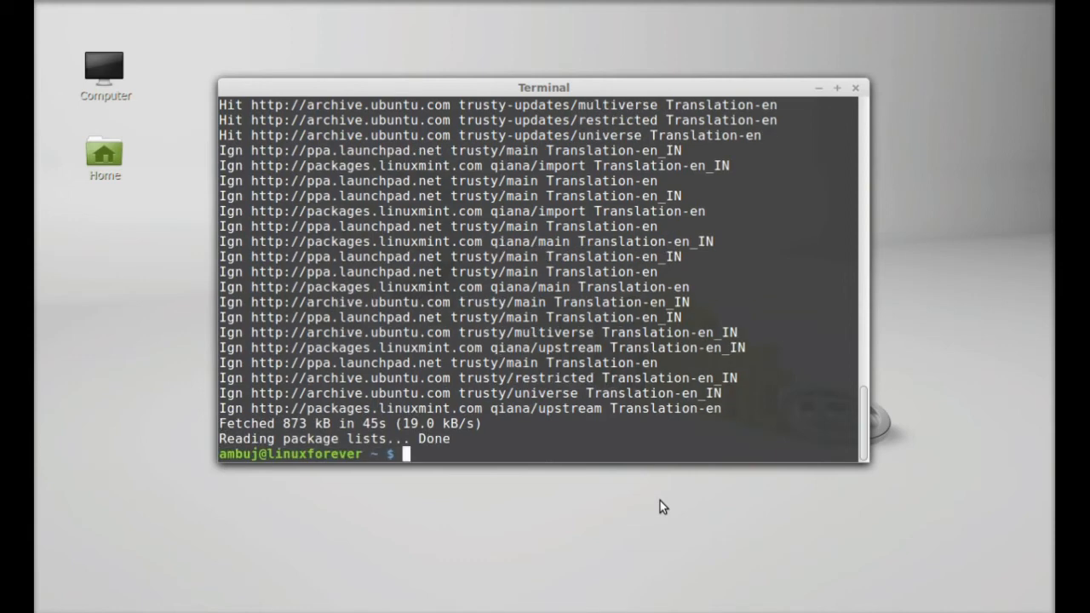
- Run sudo apt-get install copy to install the Copy client
text(sudo)
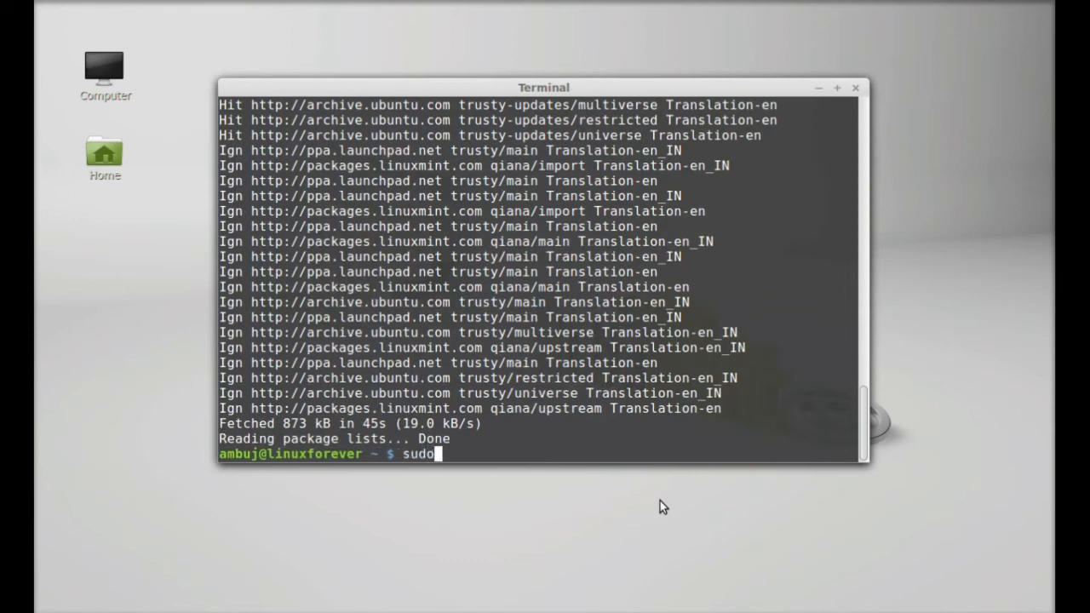
text(apt-get install cop)
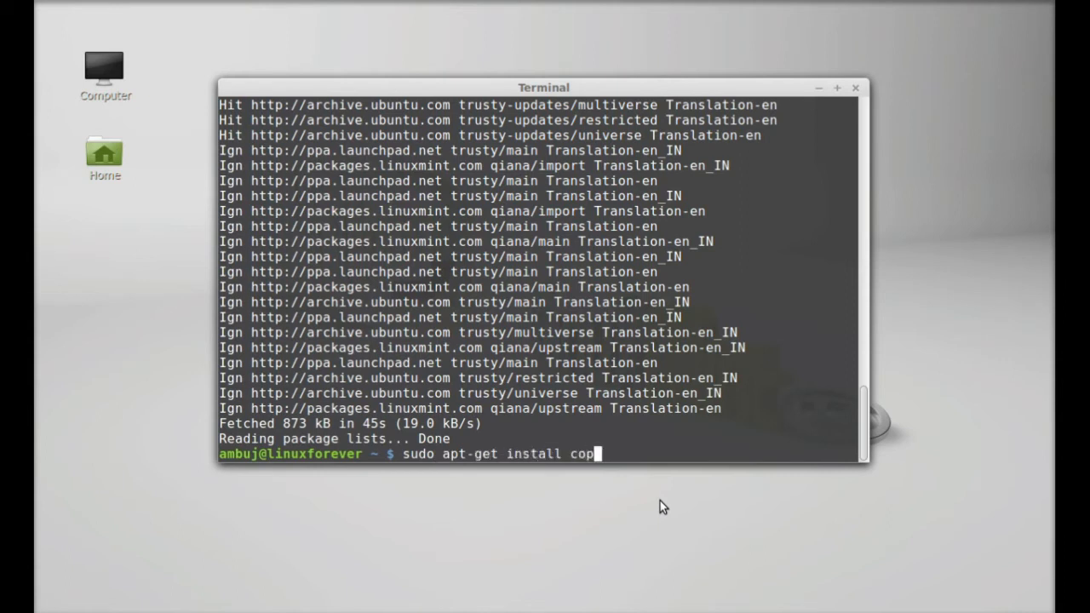
key(Return)
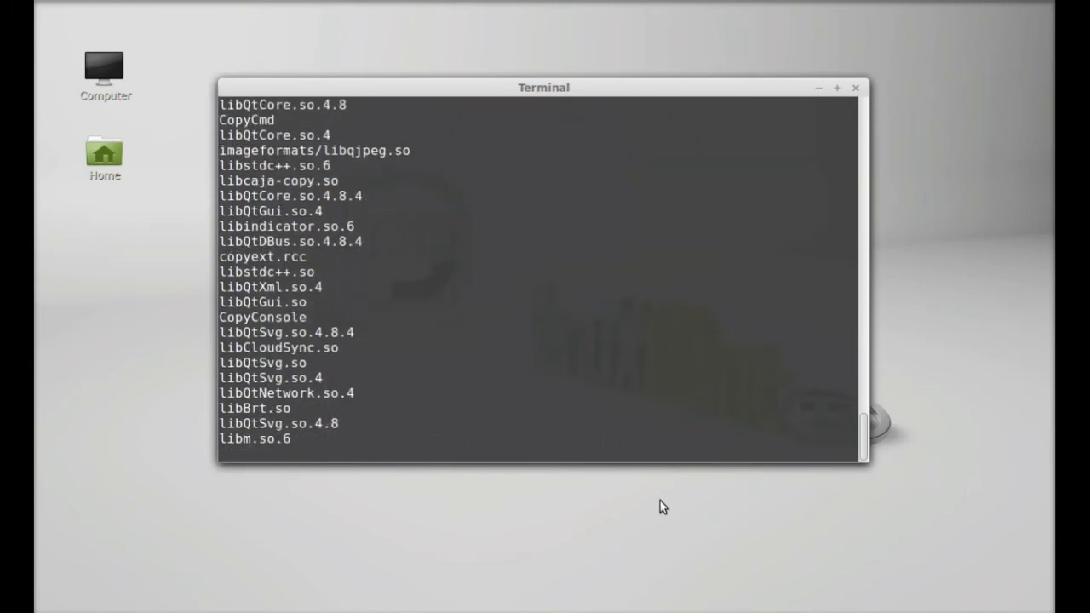
- Launch Copy from the Mint menu search, leaving the Copy Setup login window open
key(Return)
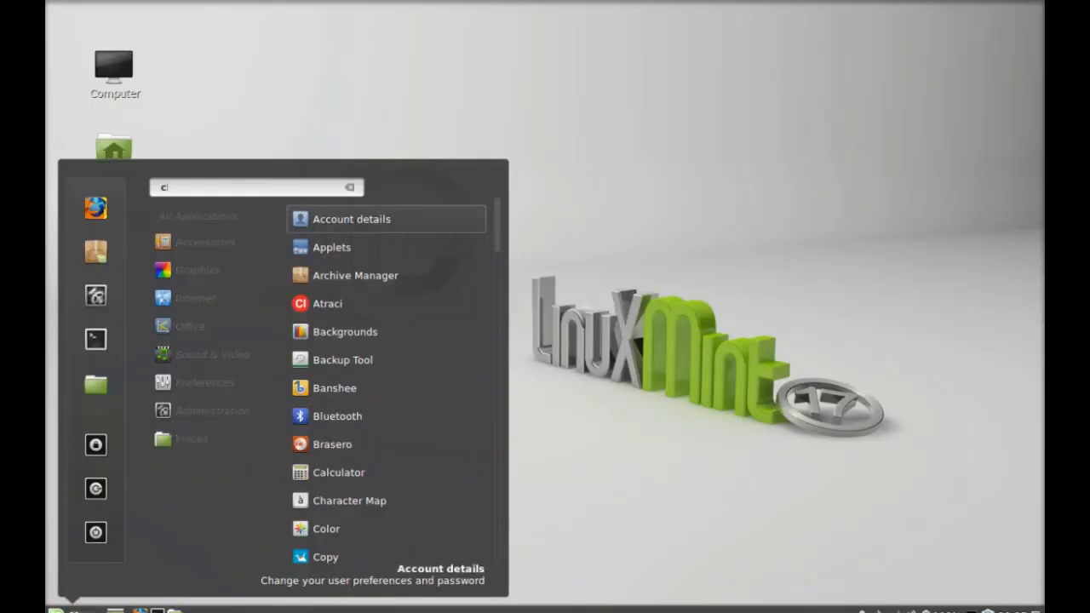
text(opy)
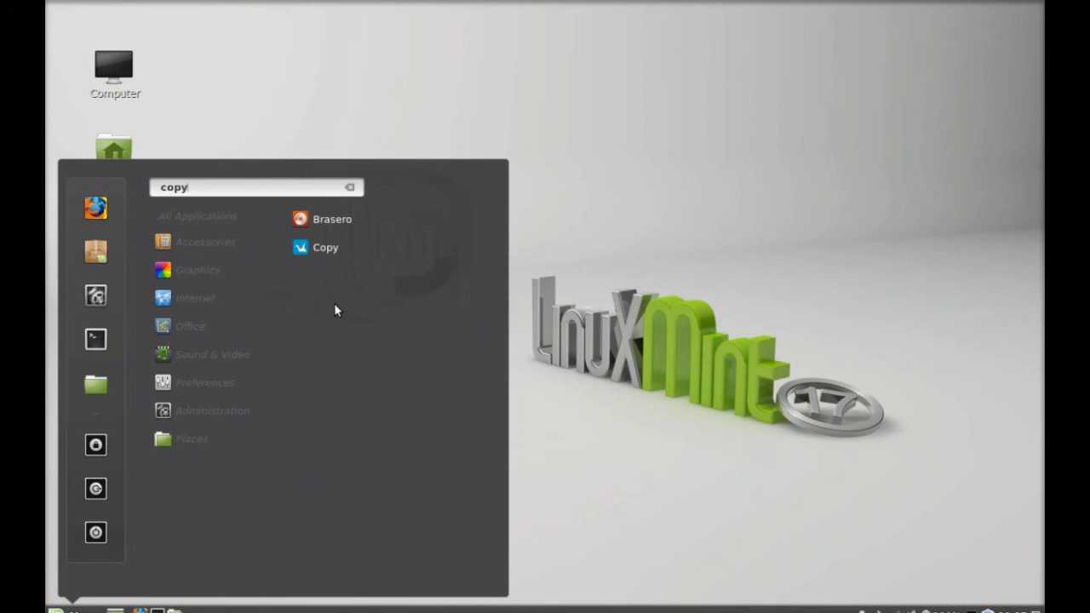
mouse_move(361, 247)
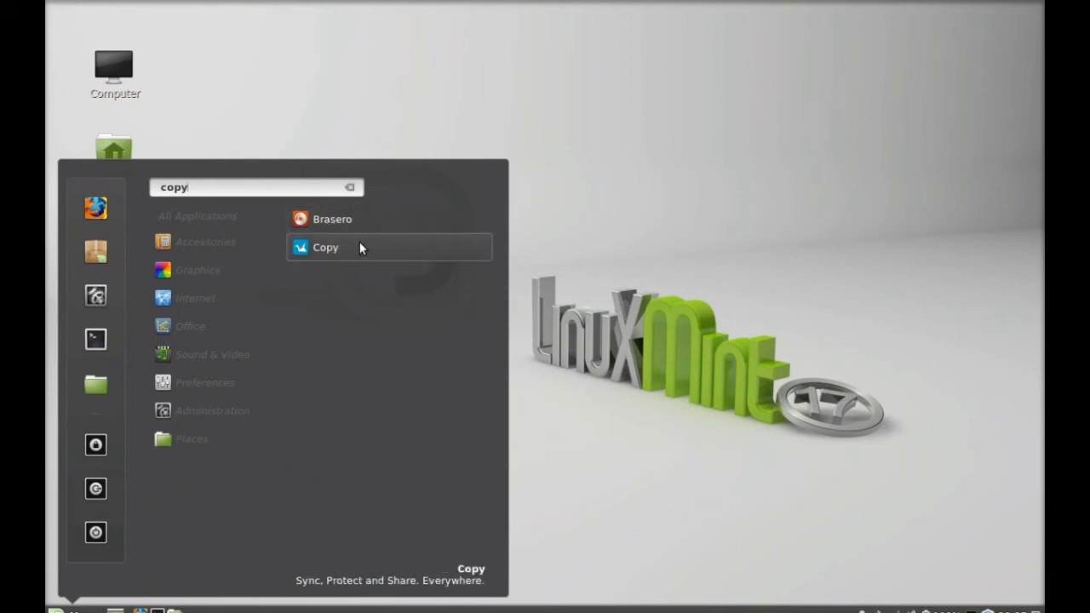
click(326, 247)
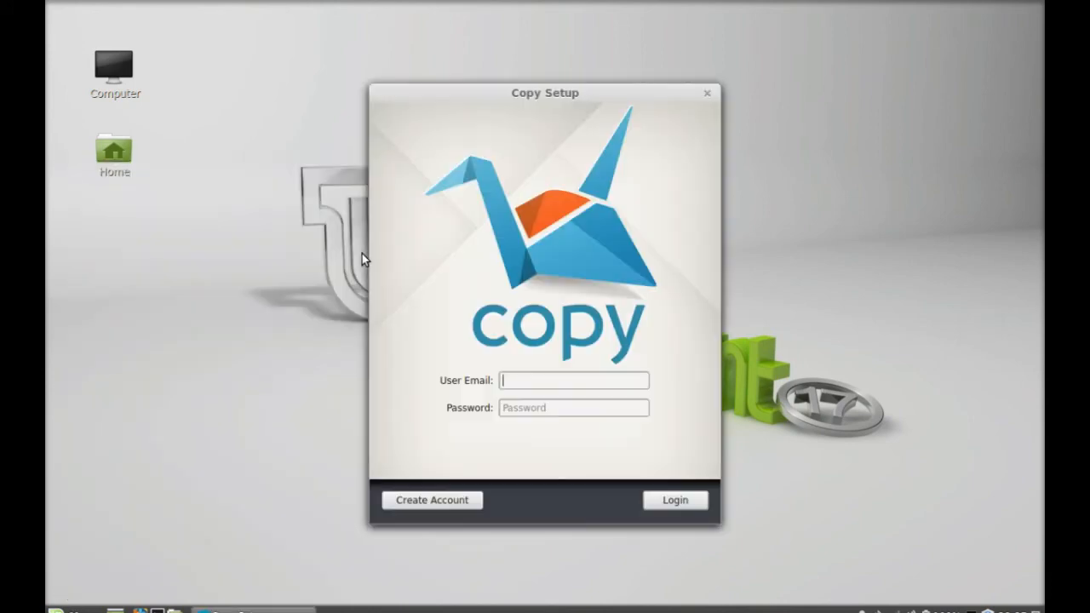
mouse_move(572, 293)
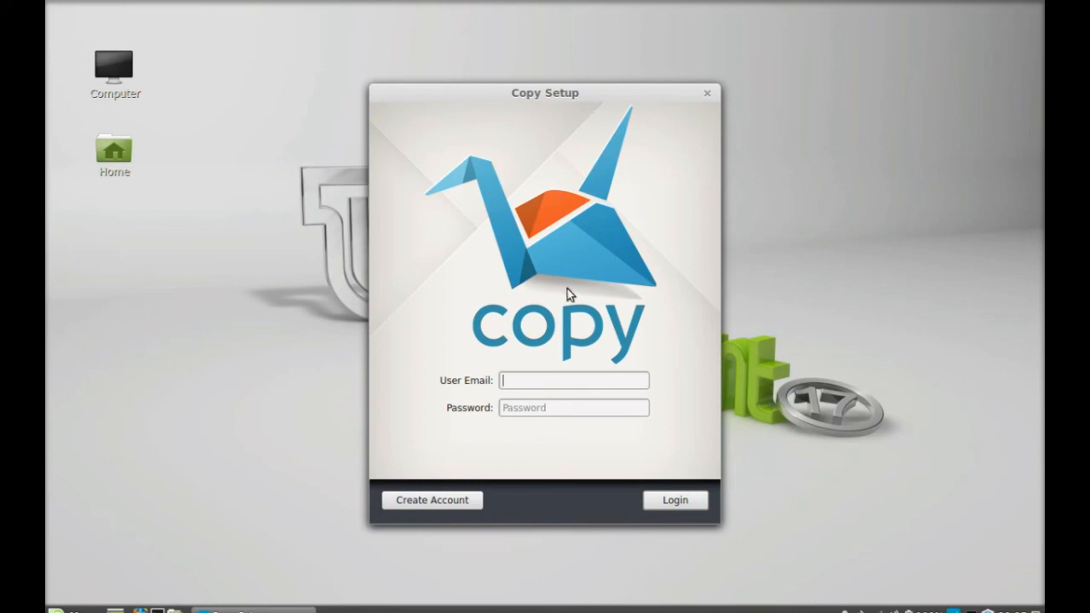